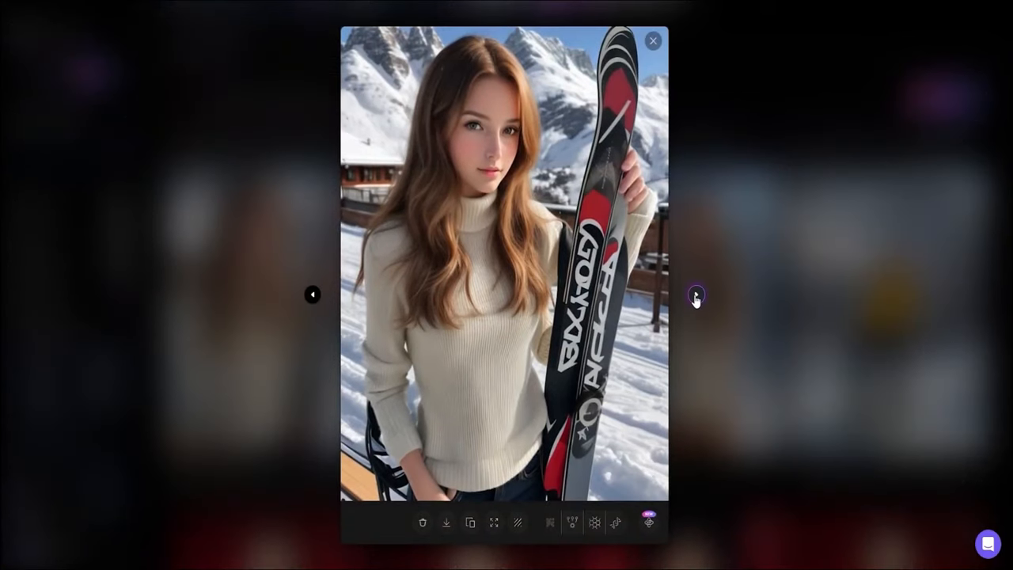
Step: Browse forward through the generated snowy ski portraits to the woman in a sweater
left_click(695, 294)
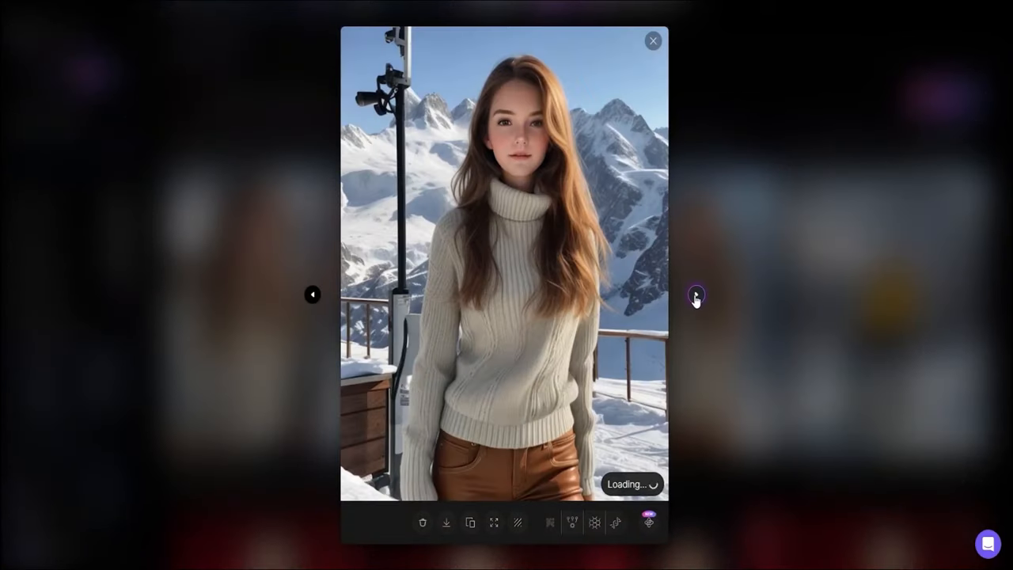
left_click(653, 40)
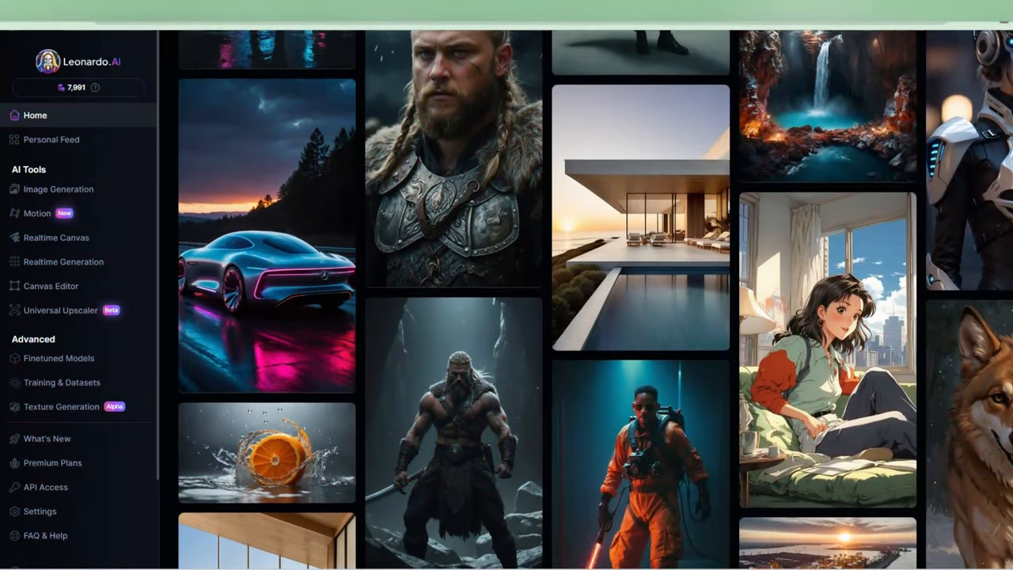
Step: Find the berserker Viking image in the feed and reuse its prompt with its model
scroll("down", 3)
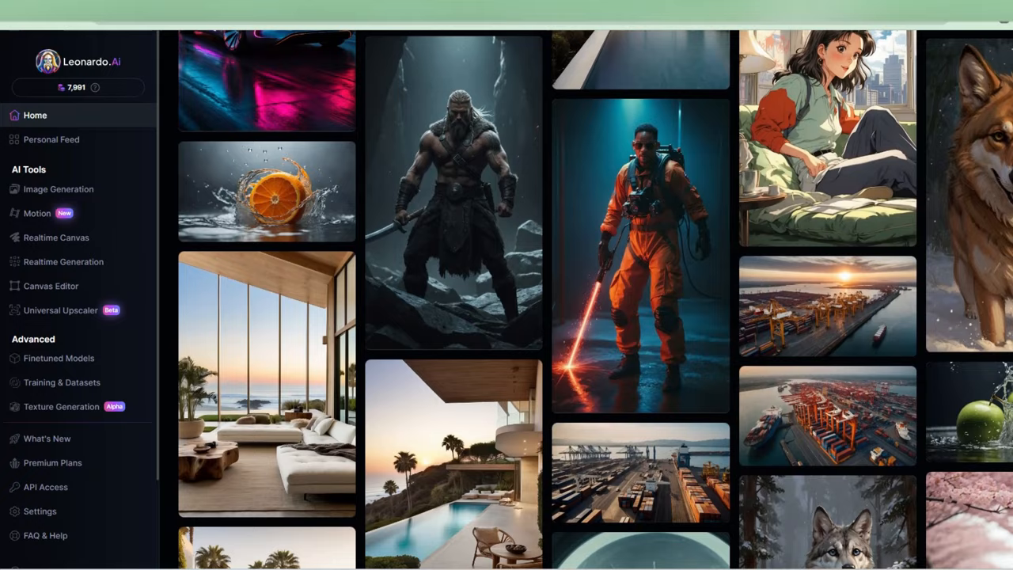
scroll("down", 3)
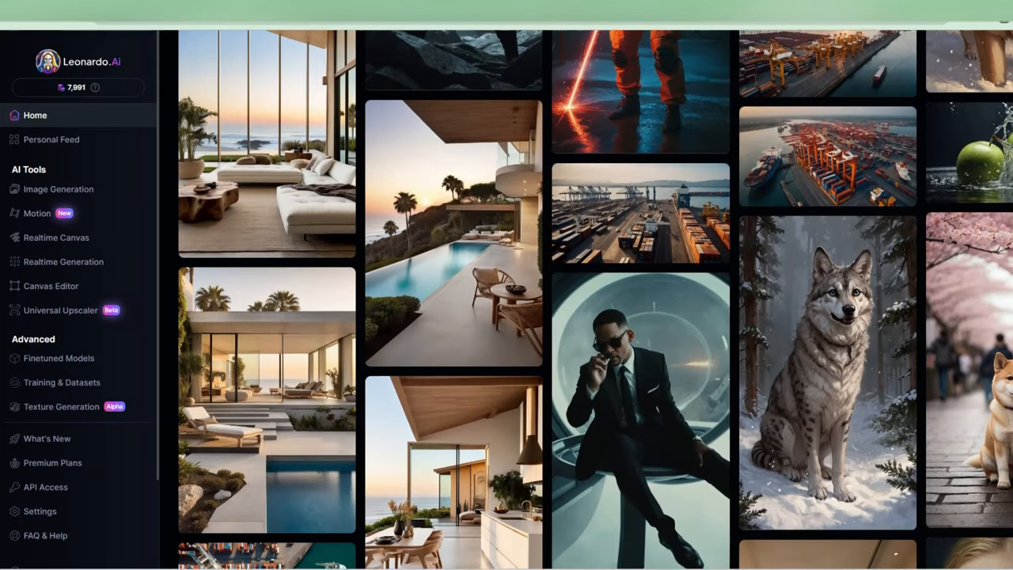
scroll("down", 3)
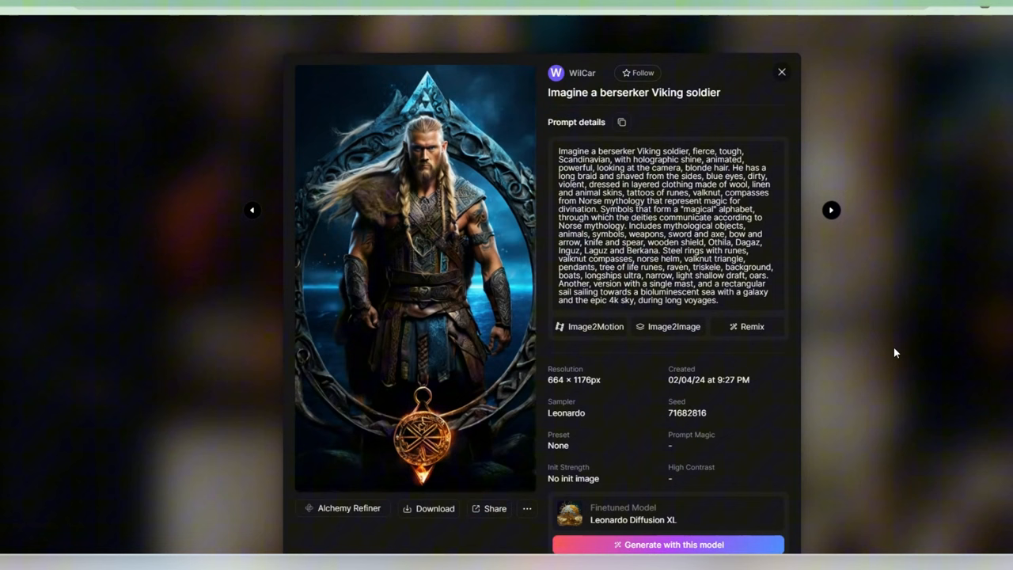
mouse_move(775, 222)
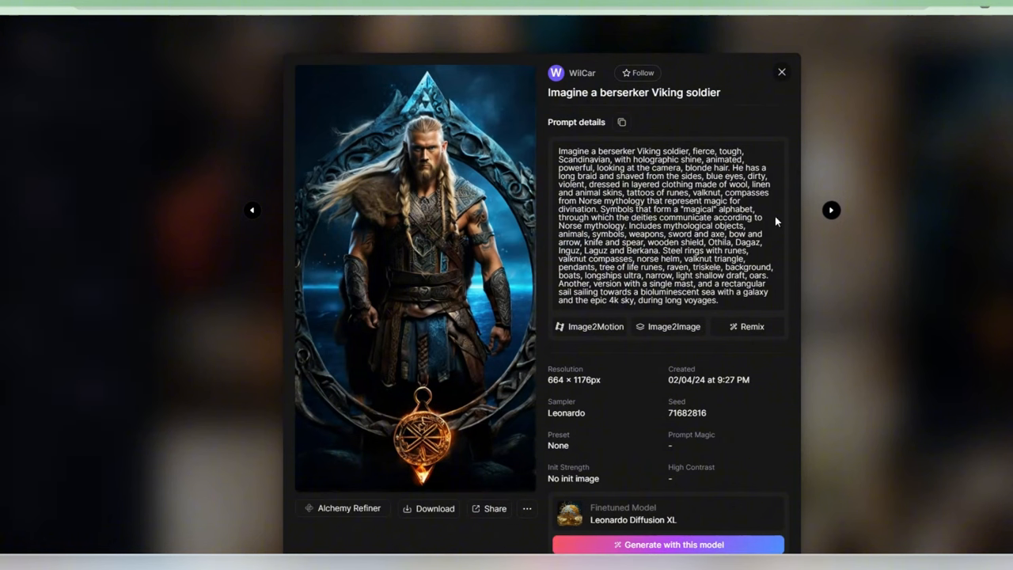
left_click(781, 72)
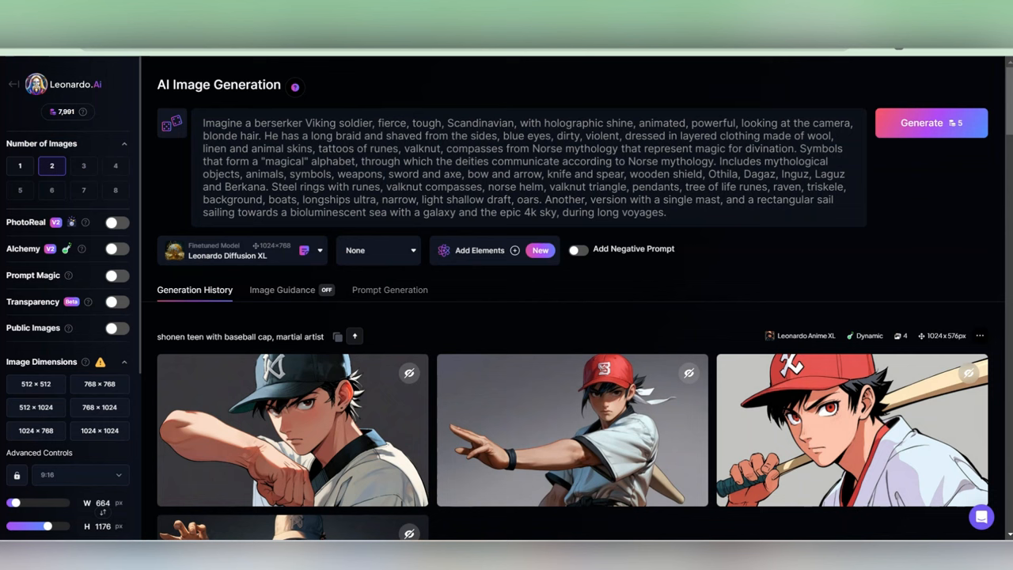
Step: Remove 'violent' from the Viking prompt and add a negative prompt excluding disfiguration and disfigured hands
double_click(602, 136)
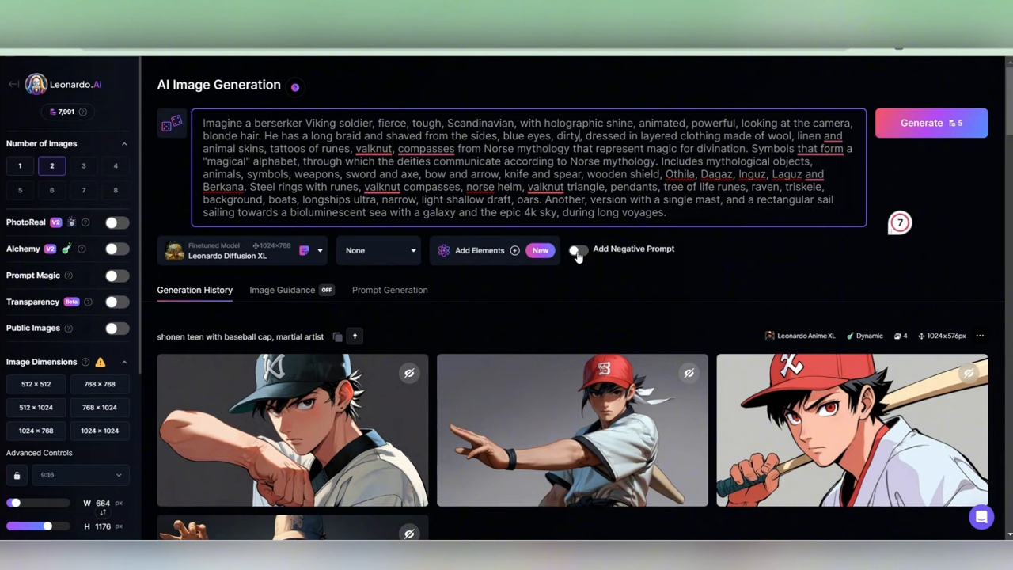
left_click(578, 248)
type("disfigured hands, disfigured body, dis")
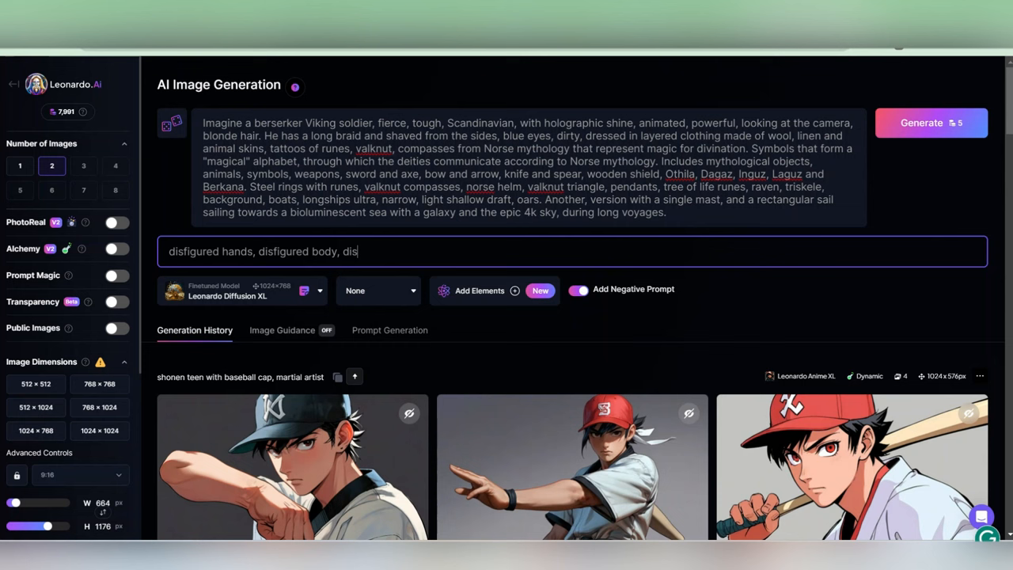
type("figuration, disfigured")
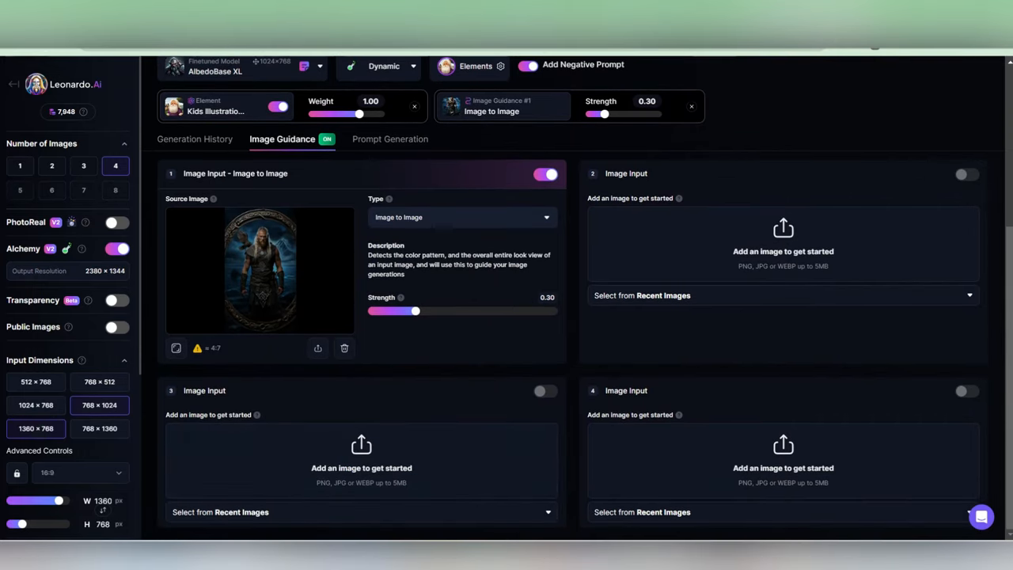
Step: Generate four Viking images guided by the berserker picture at 0.30 strength with Kids Illustration
scroll("down", 3)
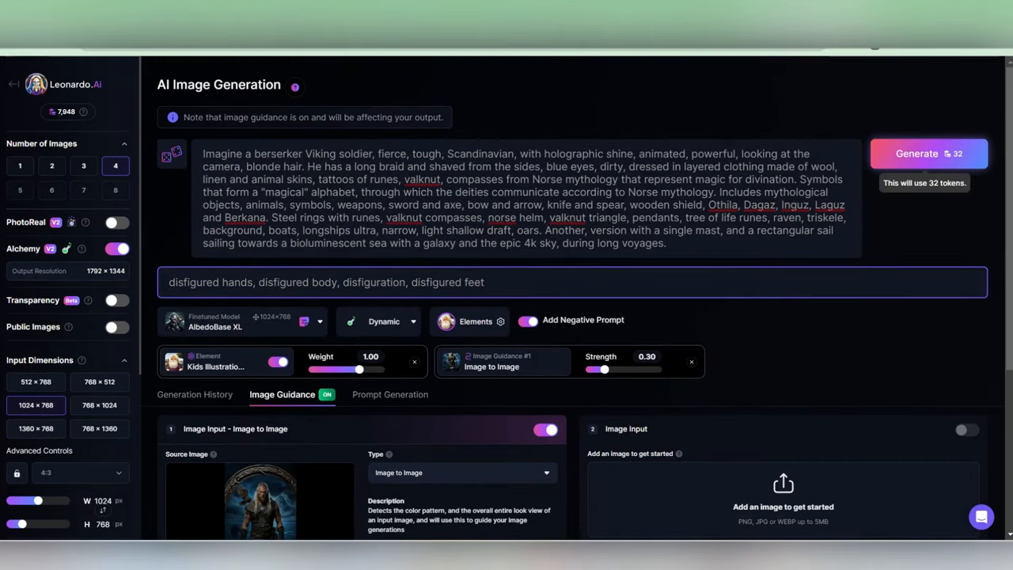
left_click(916, 154)
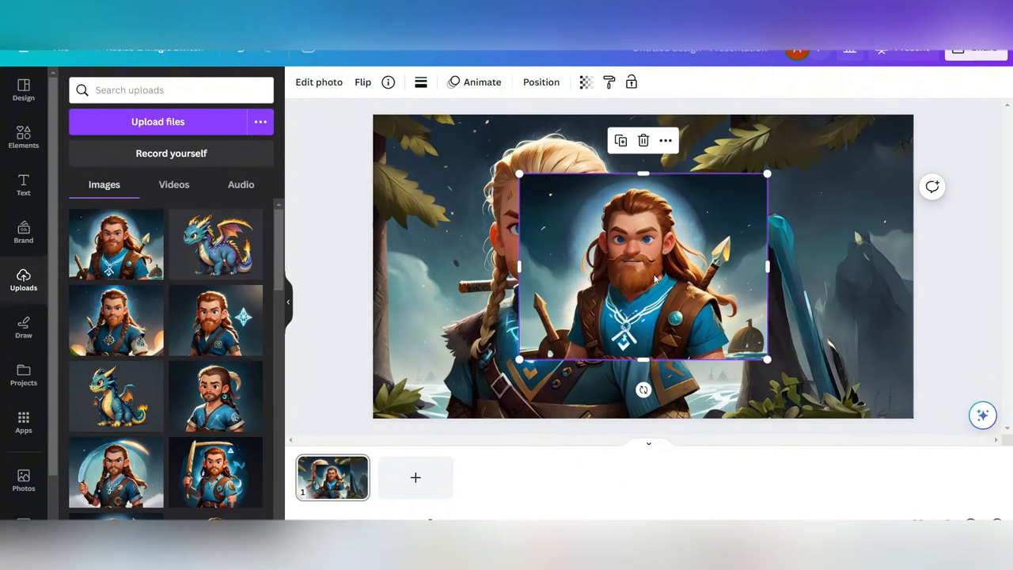
Step: Arrange the red-bearded Viking beside the blond Viking in the Canva design
left_click(319, 81)
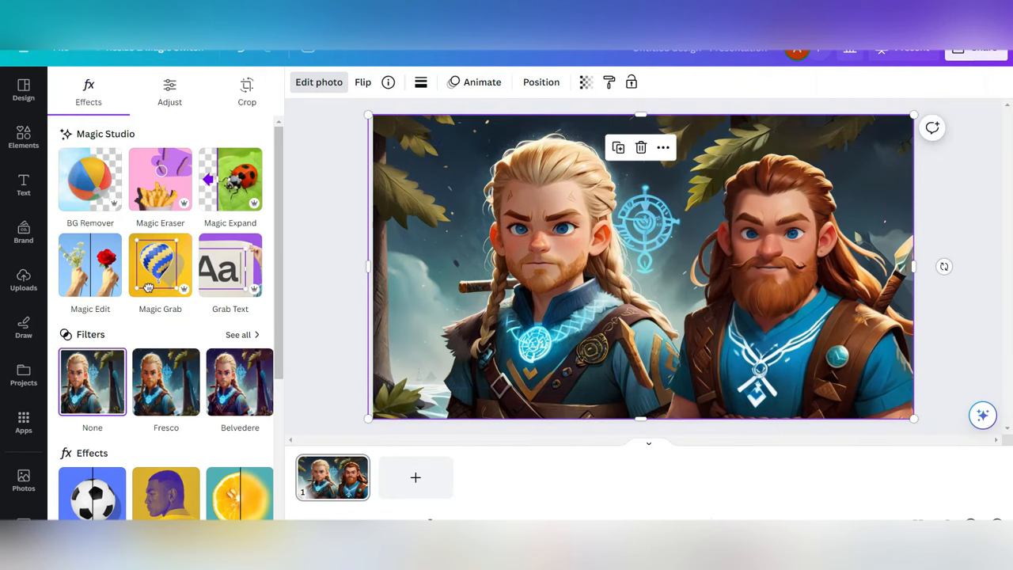
left_click(160, 265)
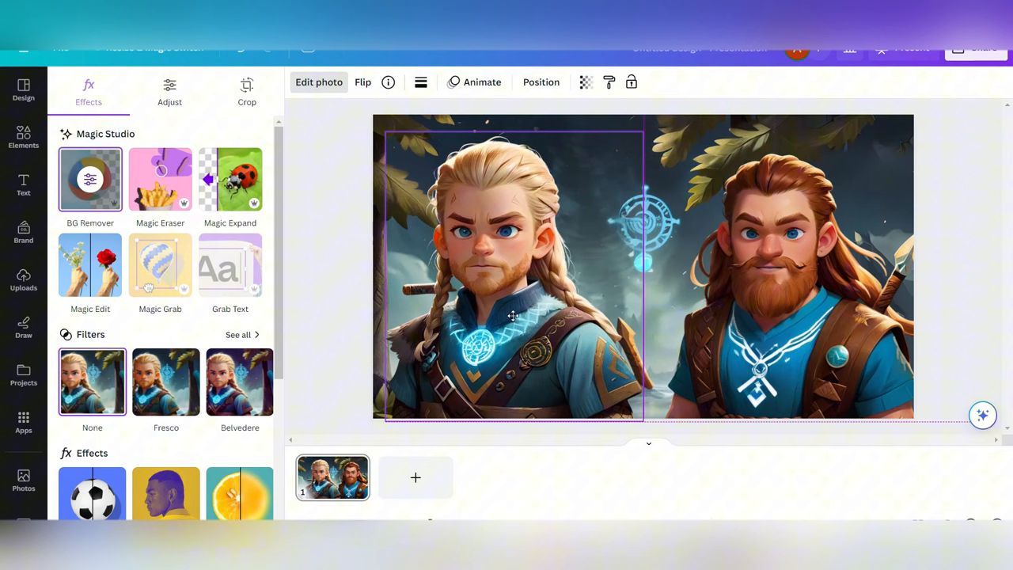
left_click(23, 281)
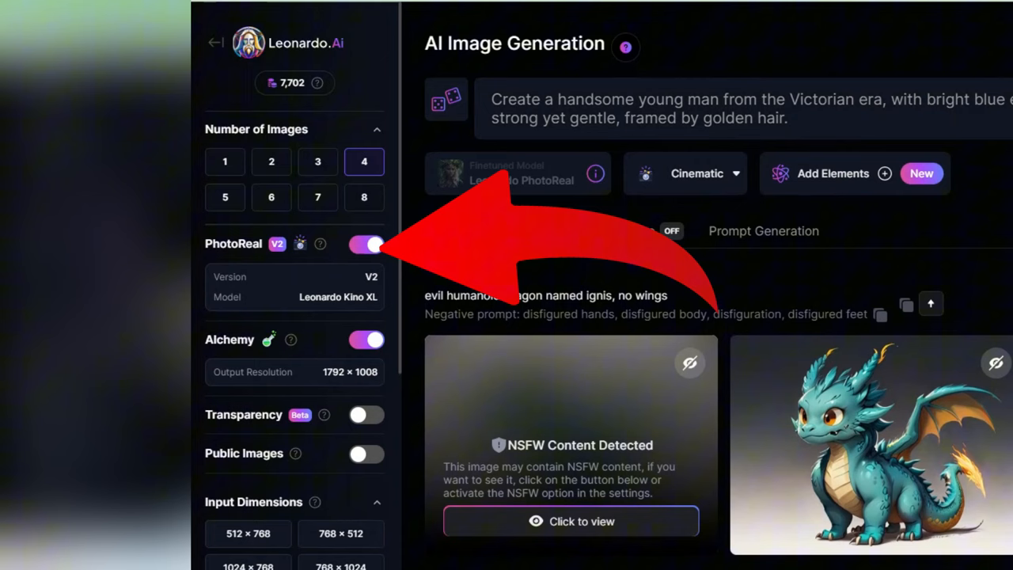
Step: Toggle PhotoReal for the golden-haired Victorian young man prompt
left_click(517, 173)
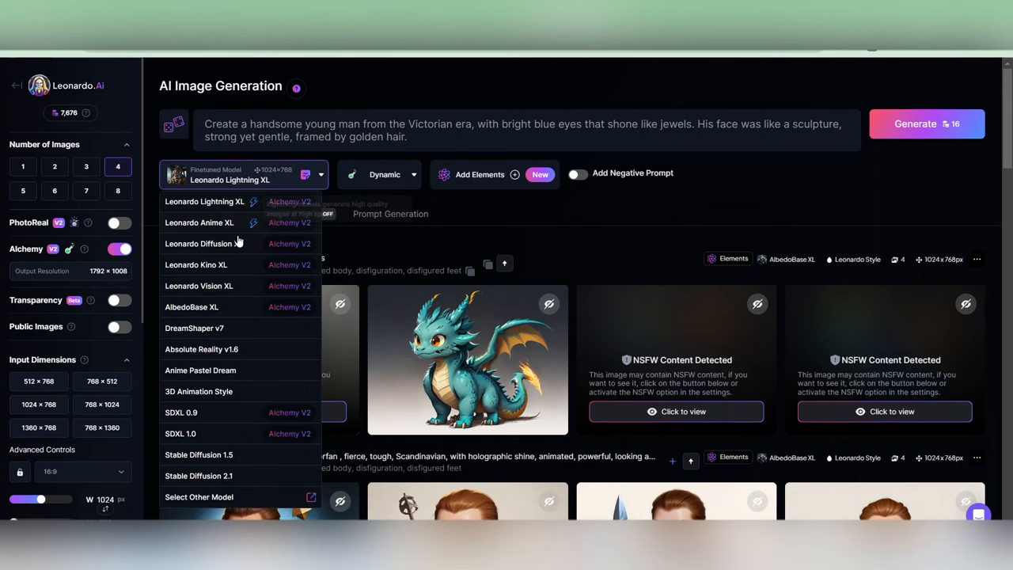
Step: Select Leonardo Diffusion XL as the finetuned model with the Leonardo Style preset
left_click(204, 243)
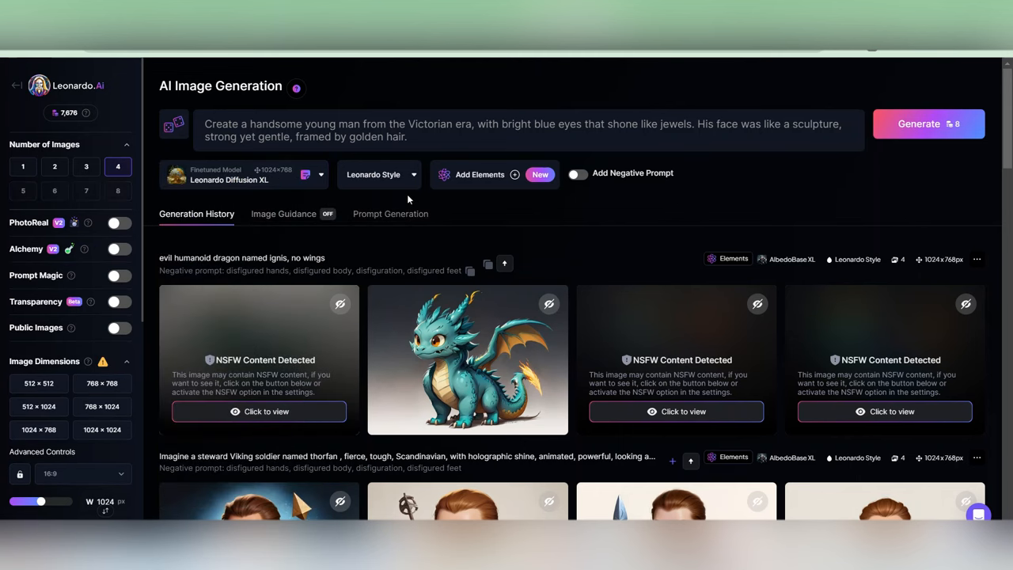
left_click(283, 214)
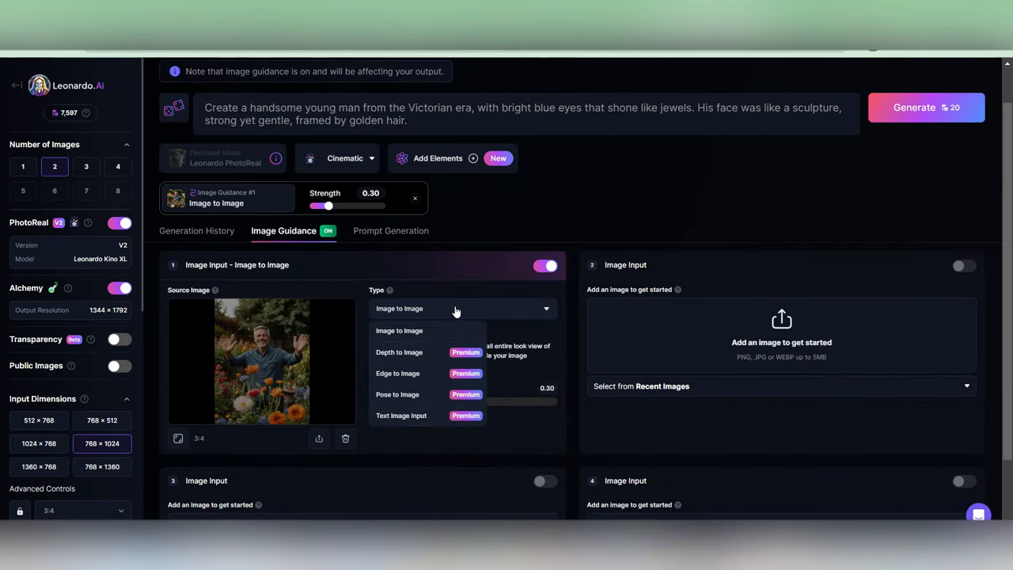
mouse_move(397, 394)
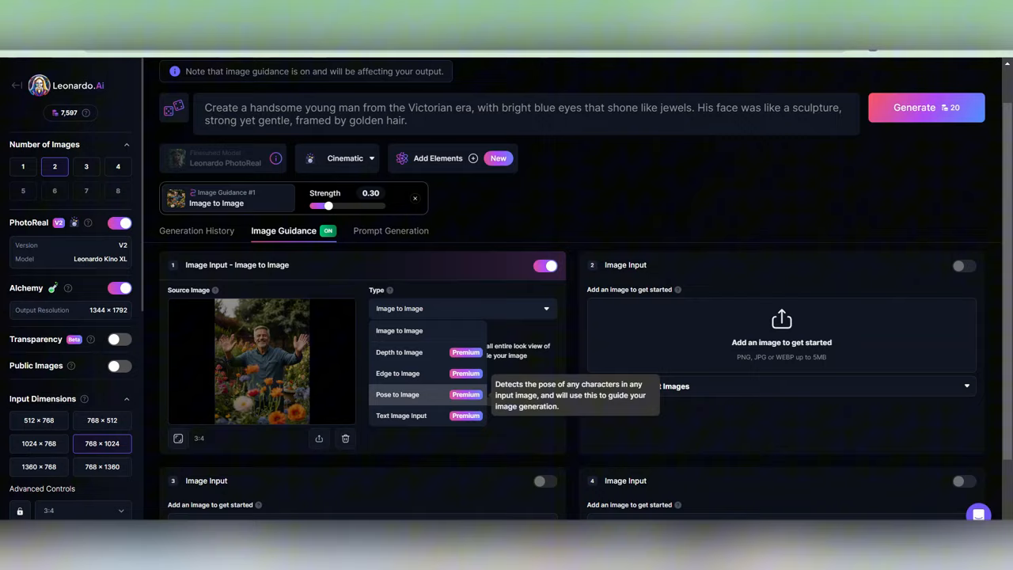